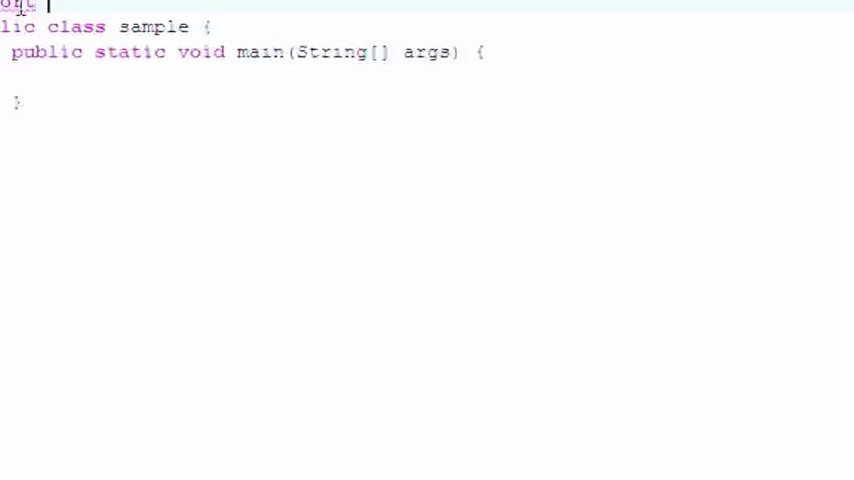
# Import java.util.* and declare 'Scanner input = new Scanner(System.in);' at the start of main.
pyautogui.write('java.util.*;')
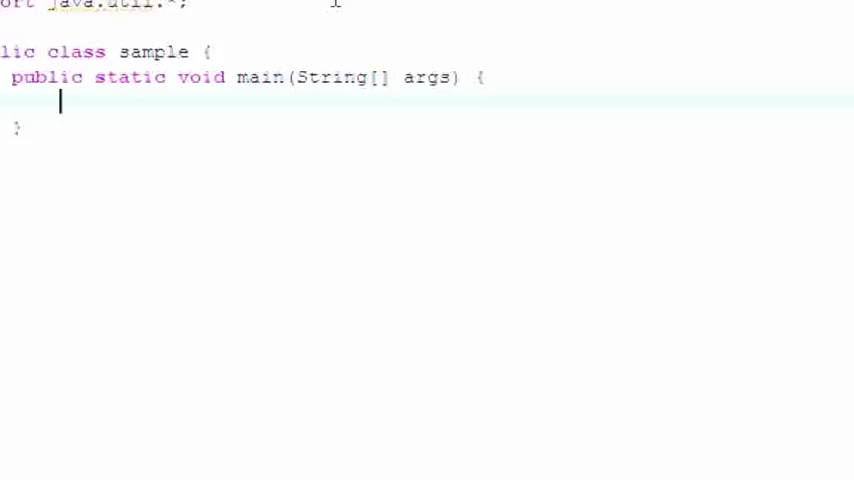
pyautogui.write('Sca')
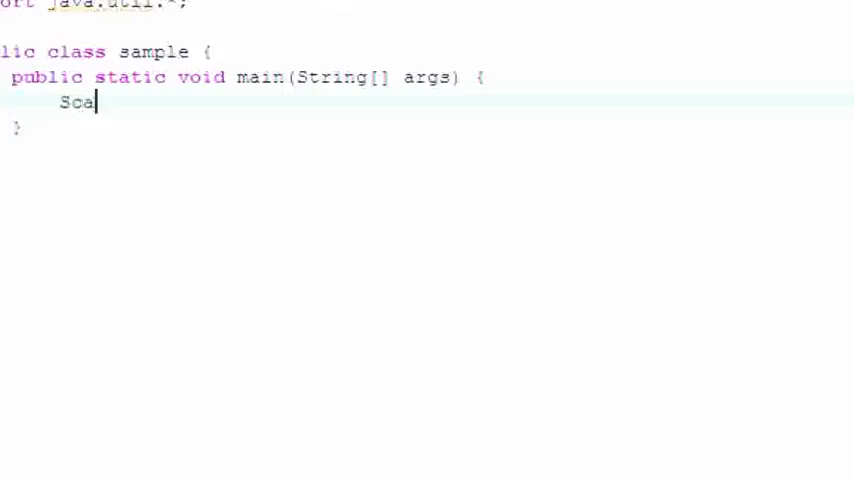
pyautogui.write('nner input')
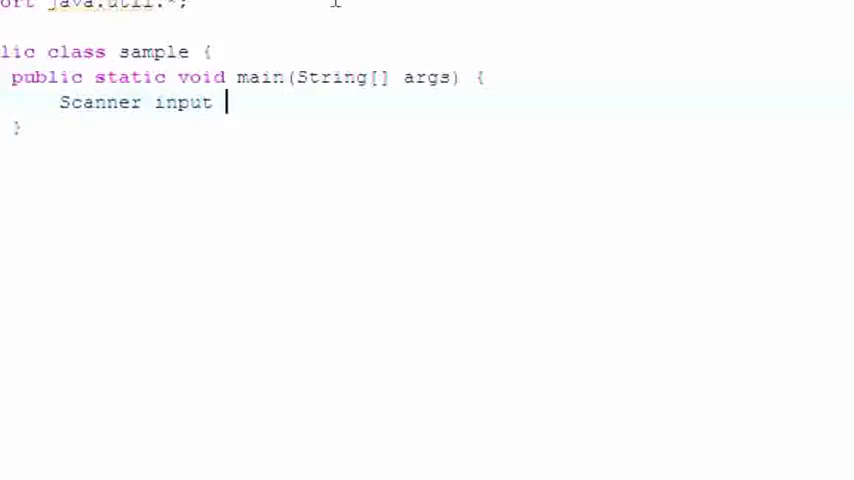
pyautogui.write('= new Scann')
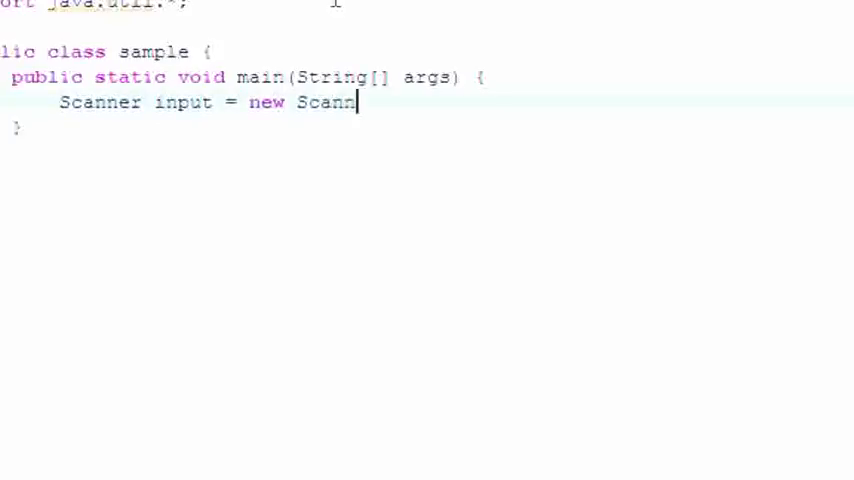
pyautogui.write('er()')
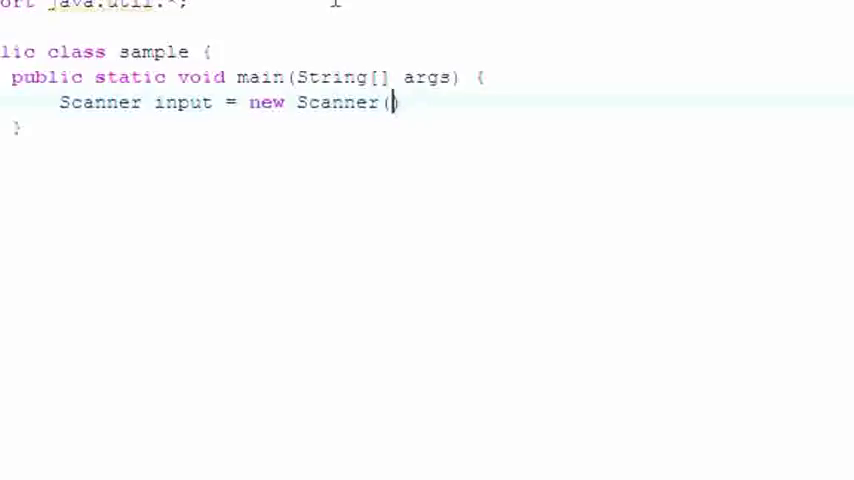
pyautogui.write('System')
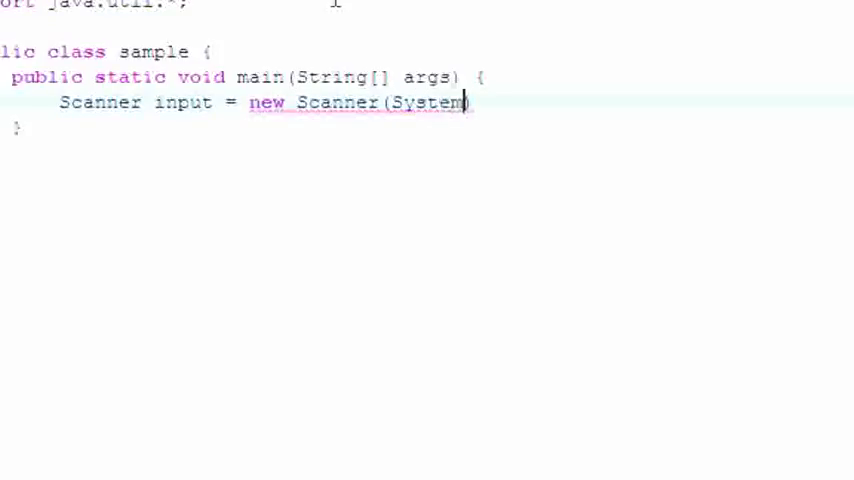
pyautogui.write('.in')
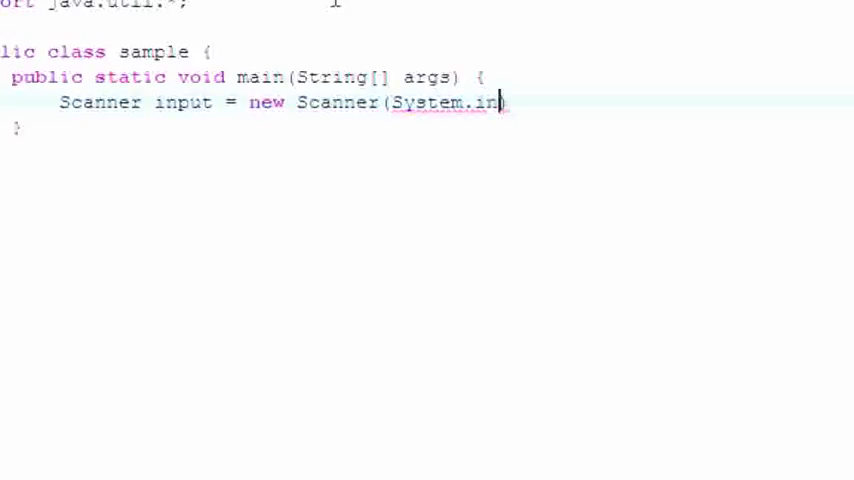
pyautogui.write(');')
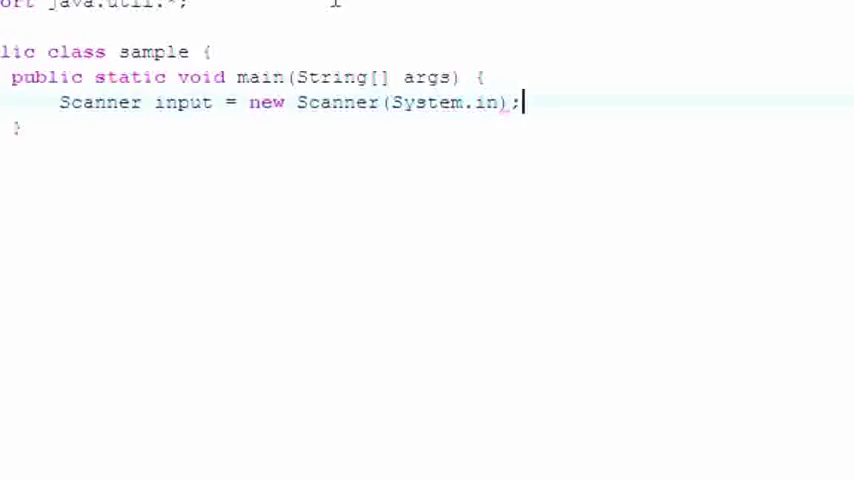
pyautogui.press('enter')
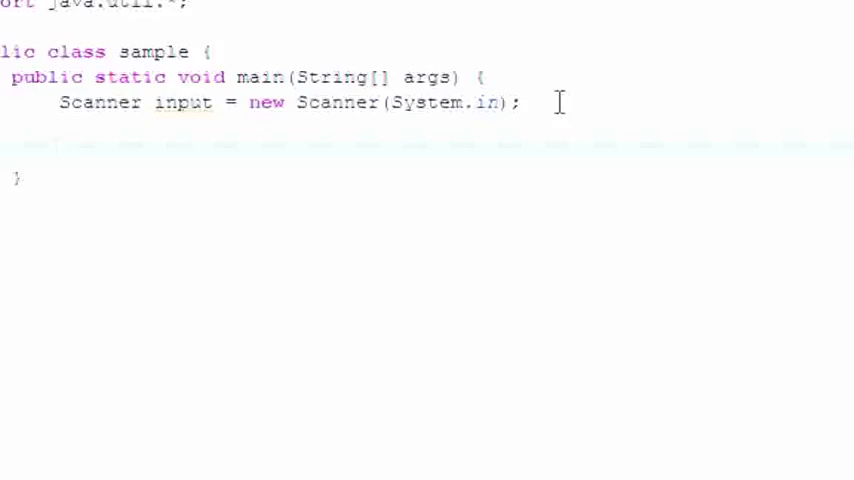
# Print "Enter first num: " and read 'int n1 = input.nextInt();' from the Scanner.
pyautogui.write('System.')
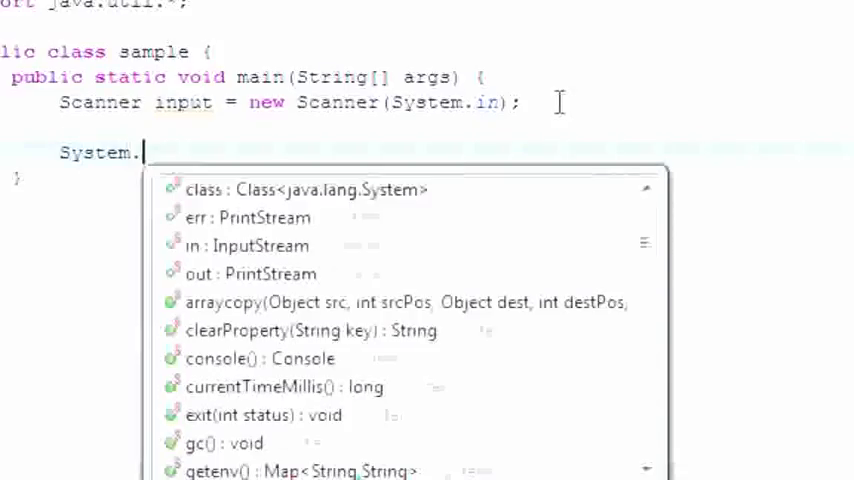
pyautogui.write('out.println("Enter first num");')
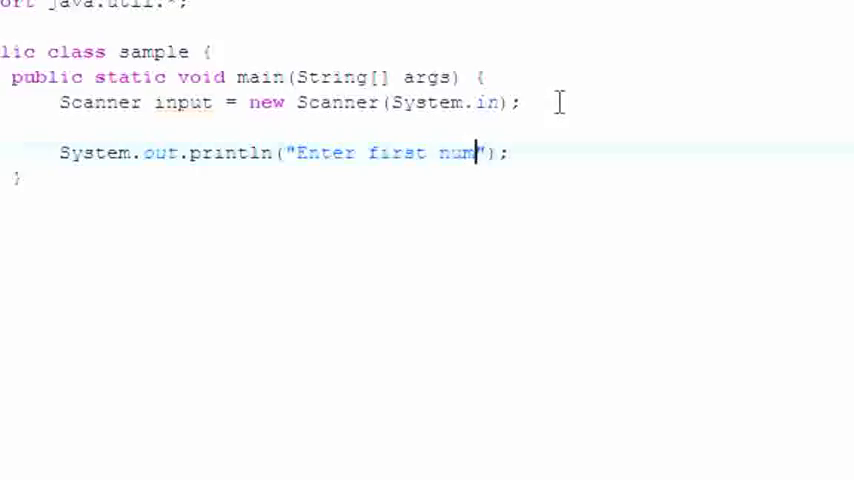
pyautogui.write(':')
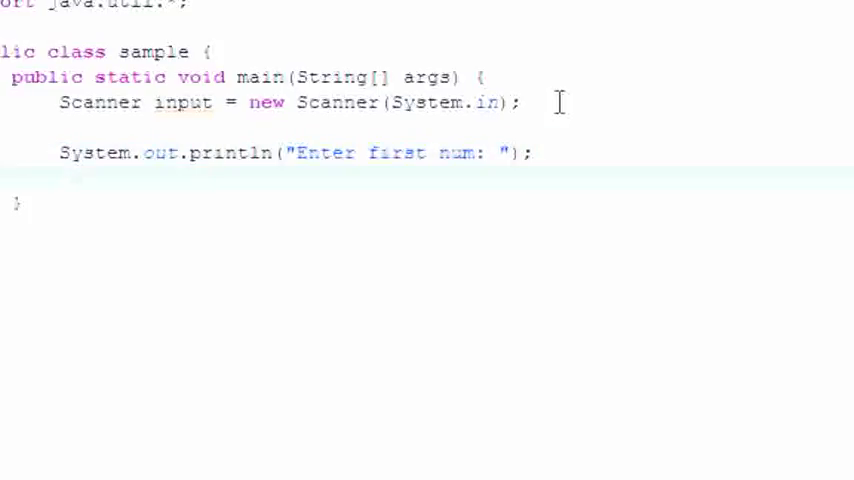
pyautogui.write('int')
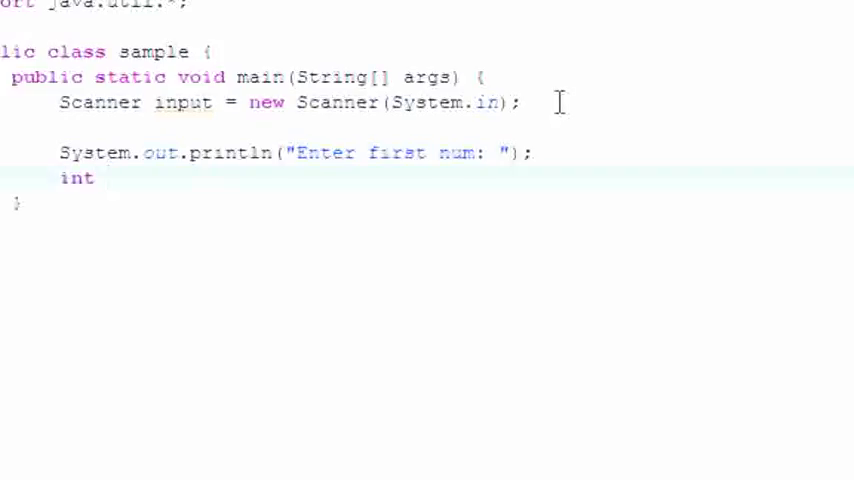
pyautogui.write('n1 =')
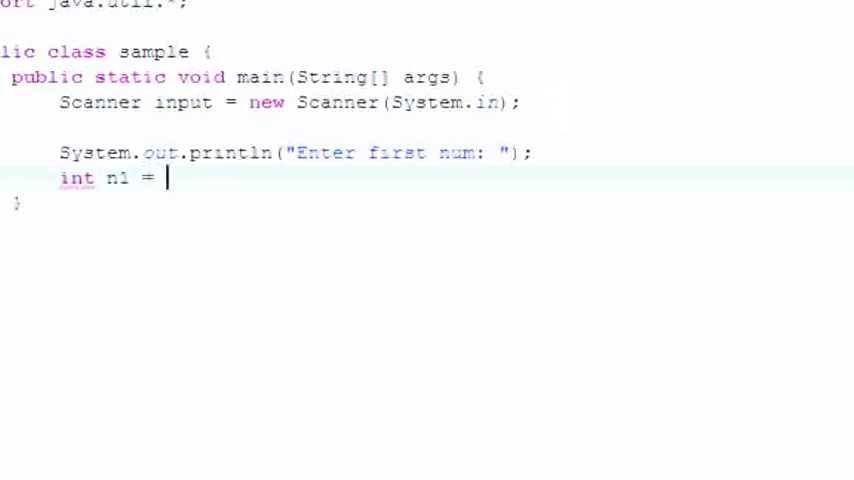
pyautogui.write('input')
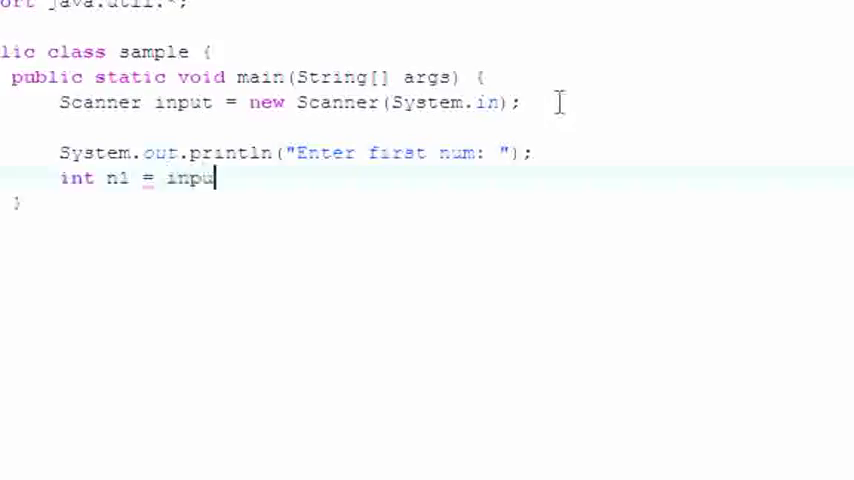
pyautogui.write('.ne')
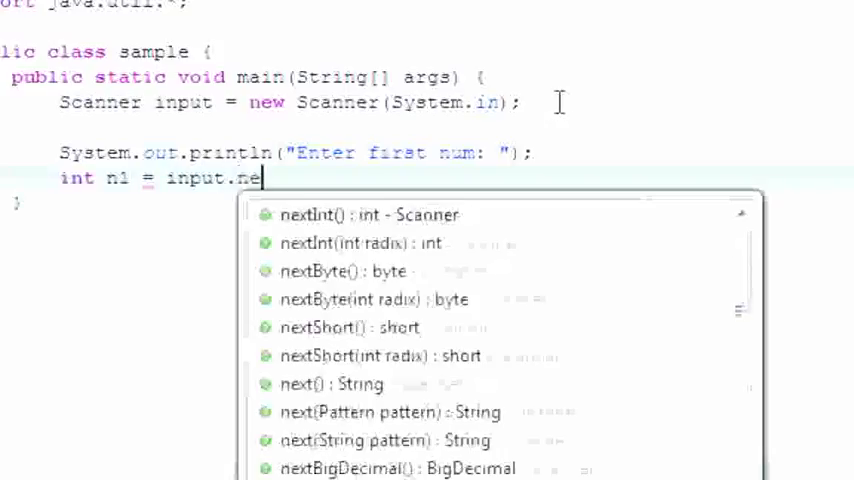
pyautogui.write('xtInt();')
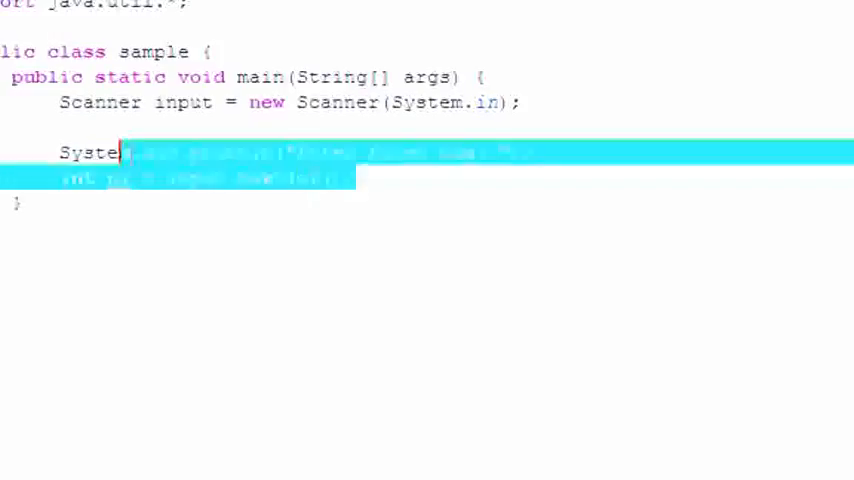
# Duplicate the prompt and nextInt lines to read a second integer n2.
pyautogui.rightClick(116, 152)
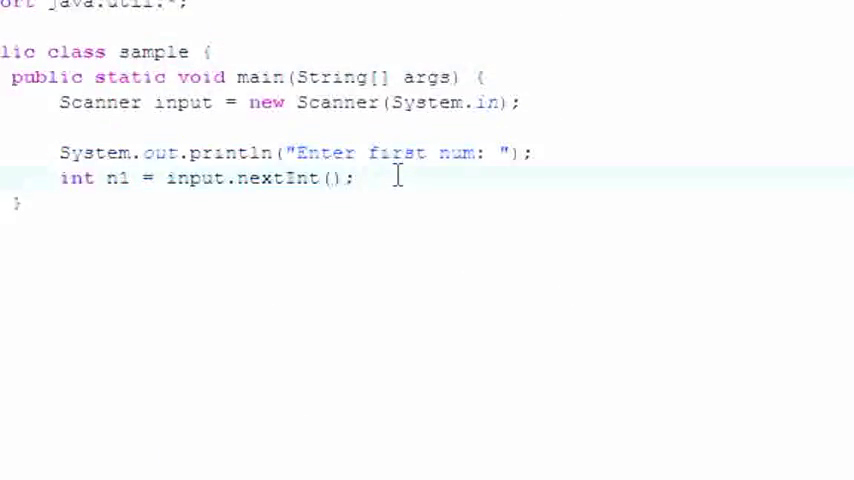
pyautogui.write('System.out.println("Enter first num: ");')
pyautogui.write('int n2 = input.nextInt();')
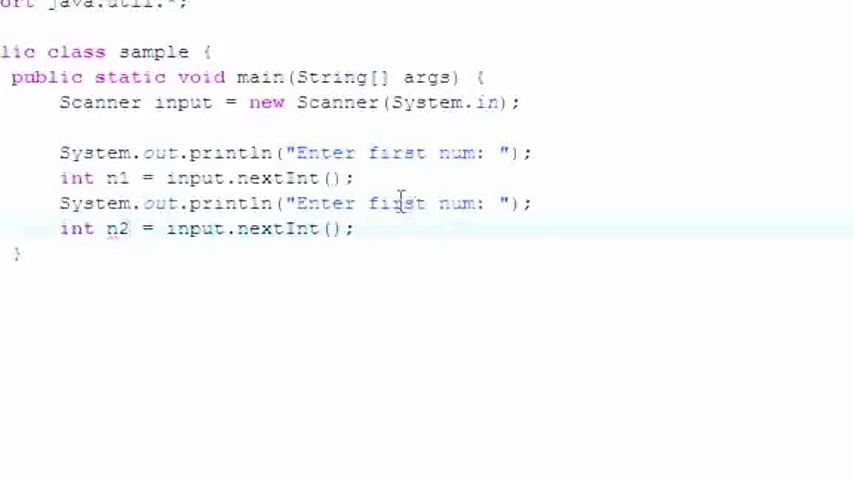
# Change the second prompt to "Enter second num: " and compute 'int sum = n2/n2;'.
pyautogui.write('seconn')
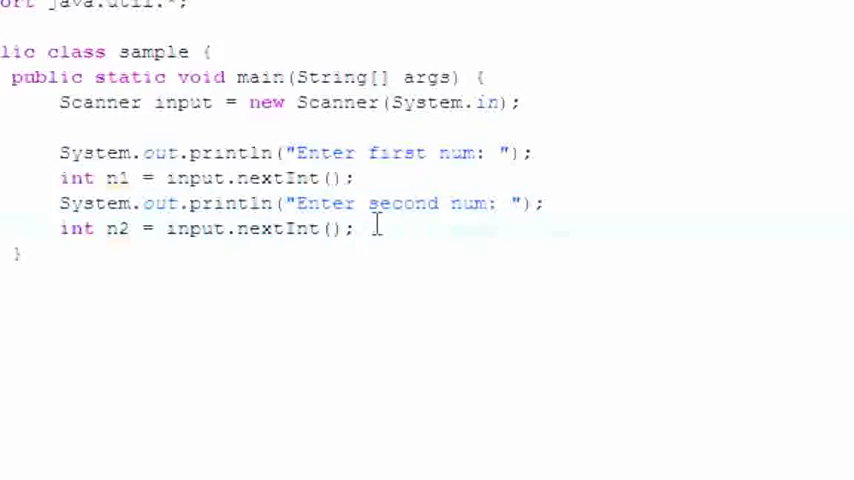
pyautogui.write('int')
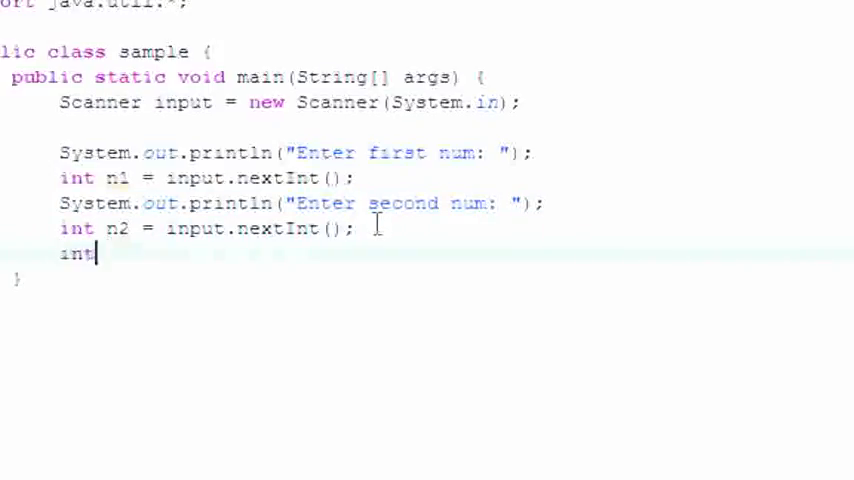
pyautogui.write('sum =')
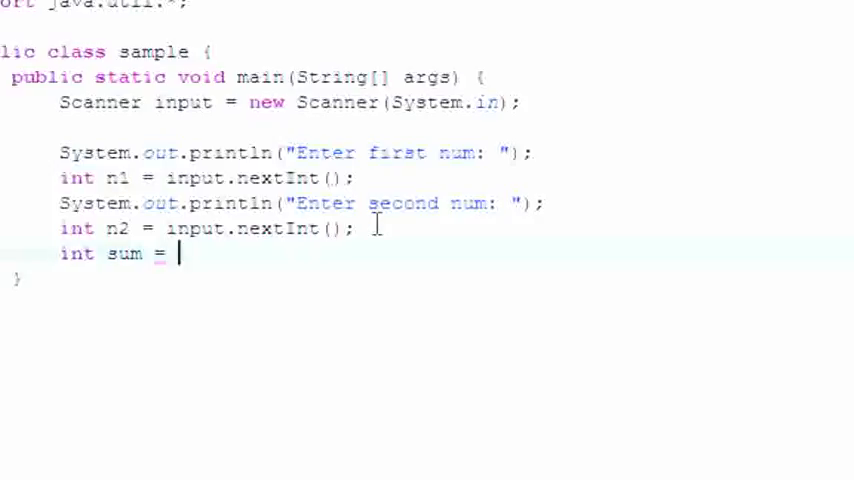
pyautogui.write('n2/')
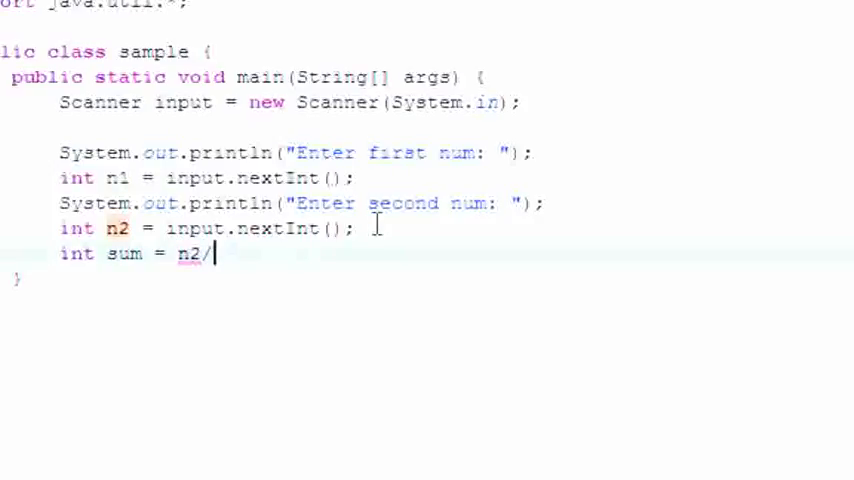
pyautogui.write('n2;')
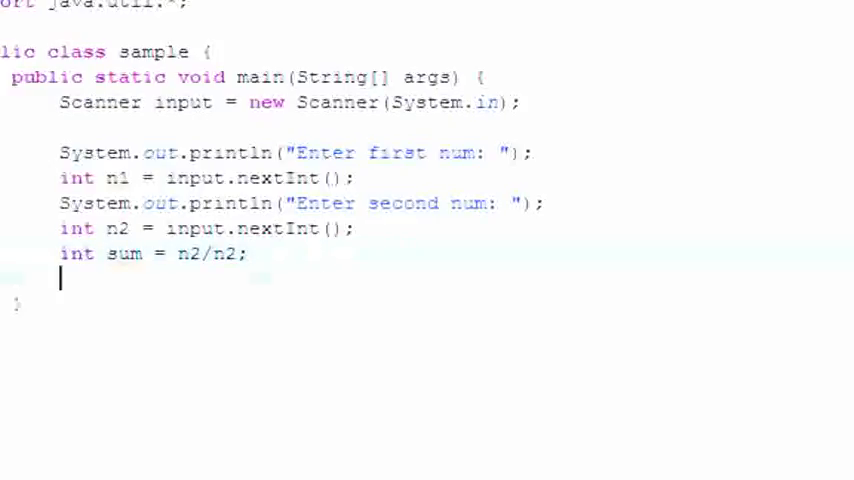
# Add 'System.out.println(sum);' and correct the division so sum is n1/n2.
pyautogui.write('Sys')
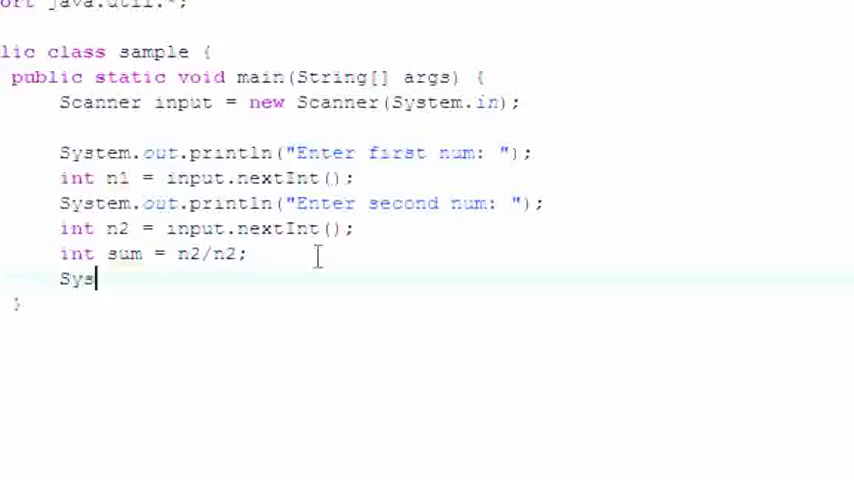
pyautogui.write('tem.out.pr')
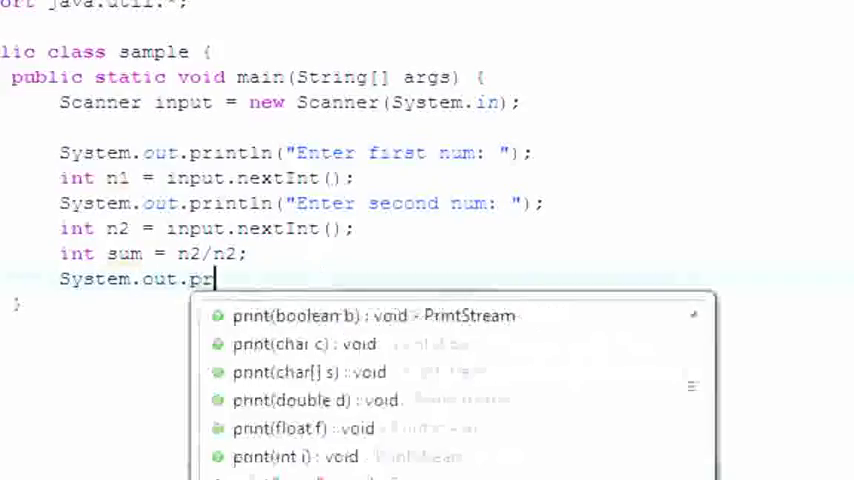
pyautogui.write('ntln(sum')
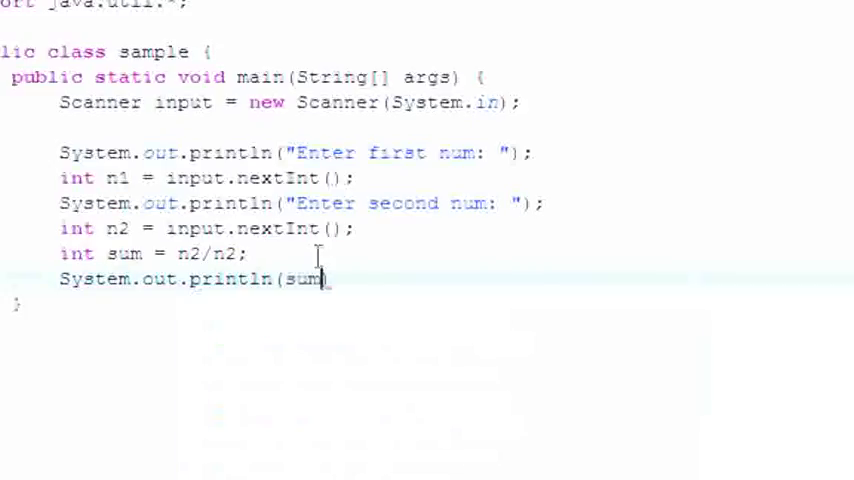
pyautogui.write(';')
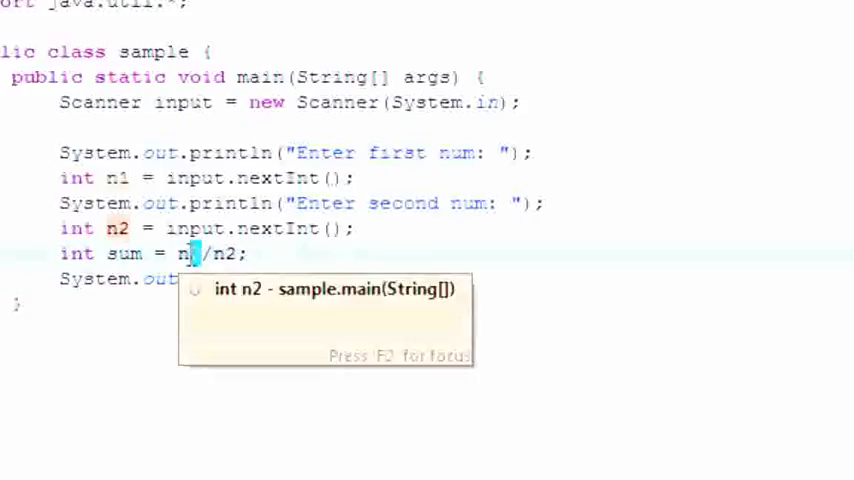
pyautogui.write('1')
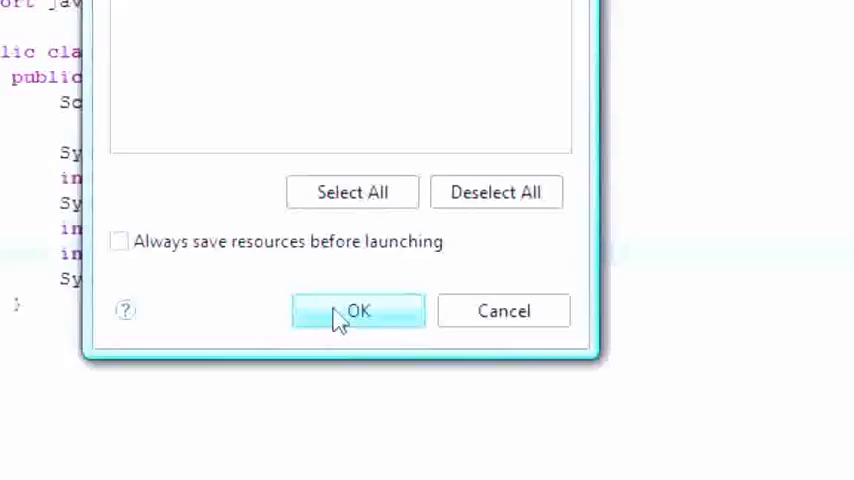
# Save and run the program so the console reports ArithmeticException: / by zero.
pyautogui.click(356, 310)
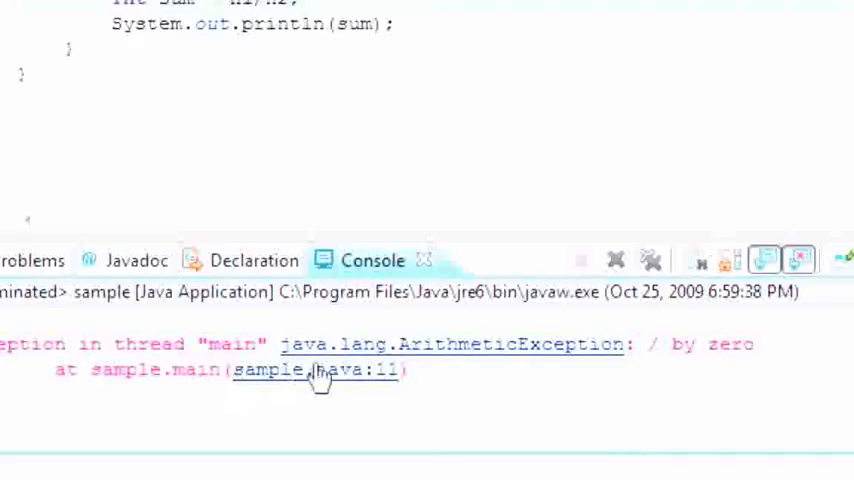
pyautogui.moveTo(456, 380)
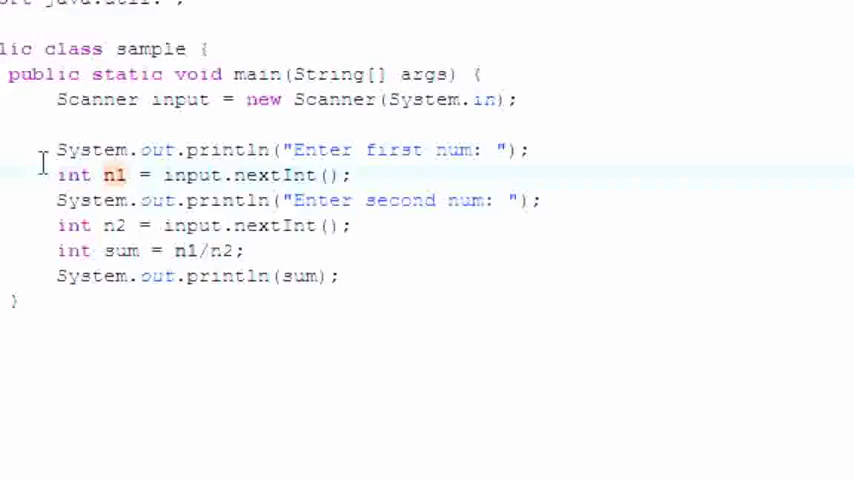
# Wrap the prompts, input reads, division and printing inside a 'try{' block.
pyautogui.click(58, 174)
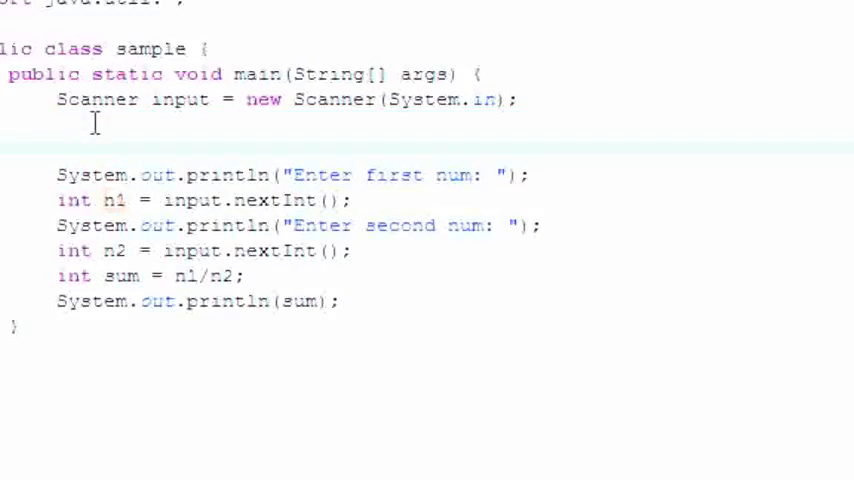
pyautogui.write('try')
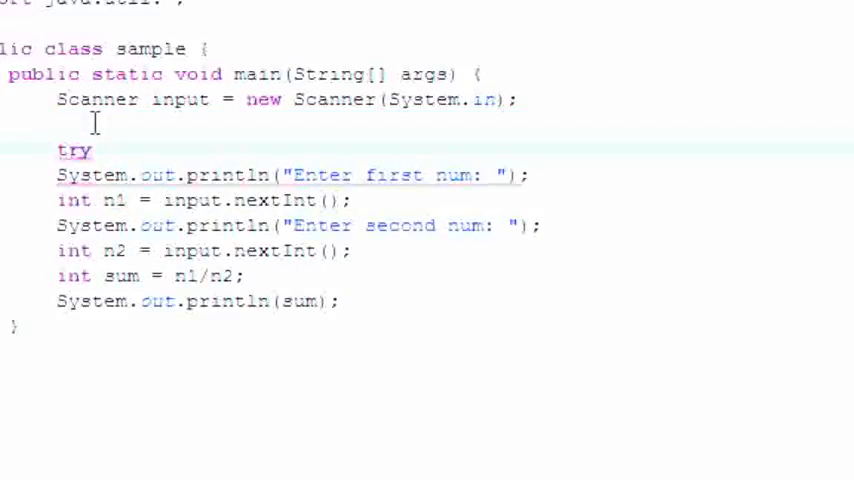
pyautogui.write('{')
pyautogui.write('}')
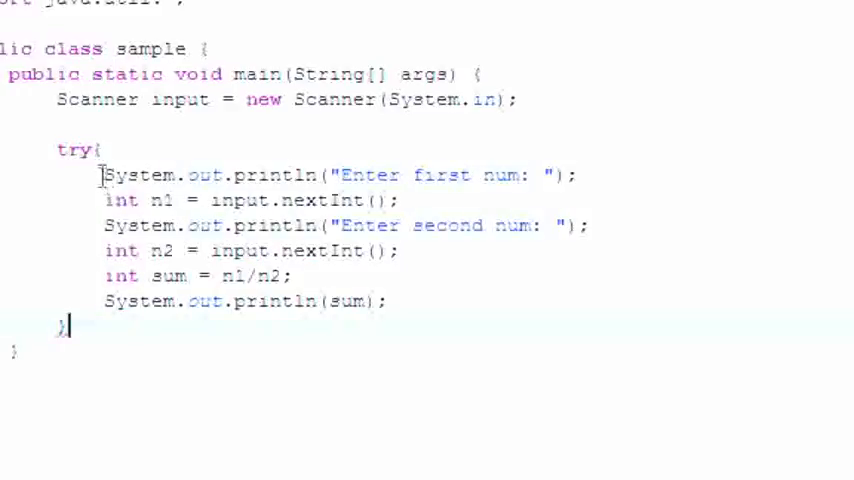
pyautogui.moveTo(102, 172); pyautogui.dragTo(300, 276)
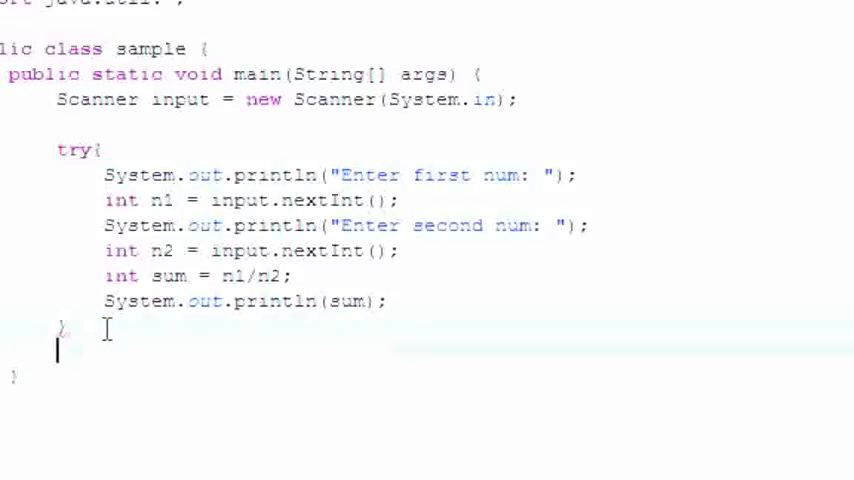
# Add 'catch(){' with its braces after the try block and start typing the exception type.
pyautogui.write('catch')
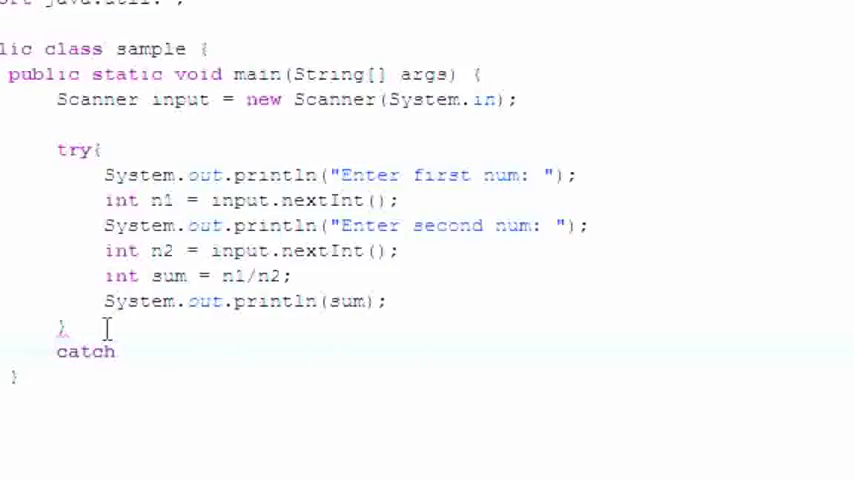
pyautogui.write('()')
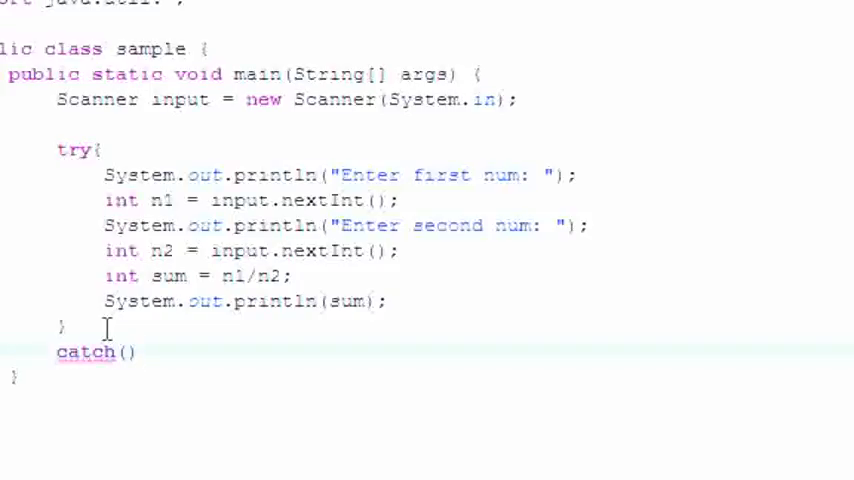
pyautogui.write('{')
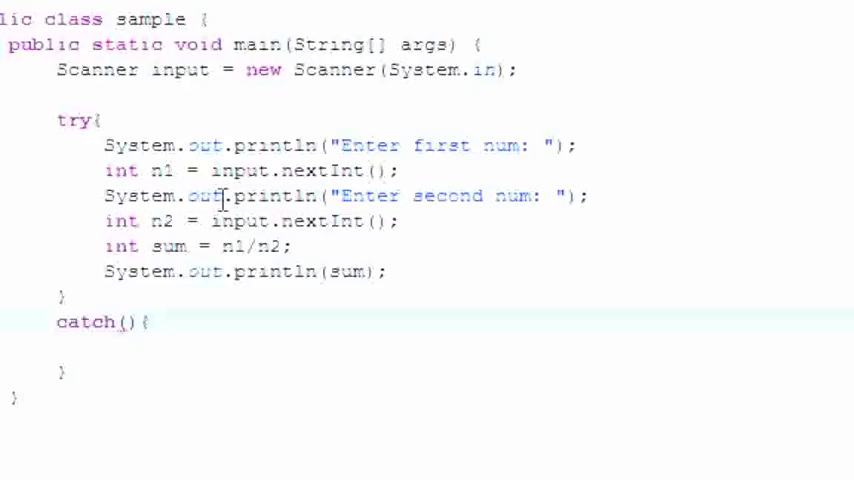
pyautogui.click(124, 324)
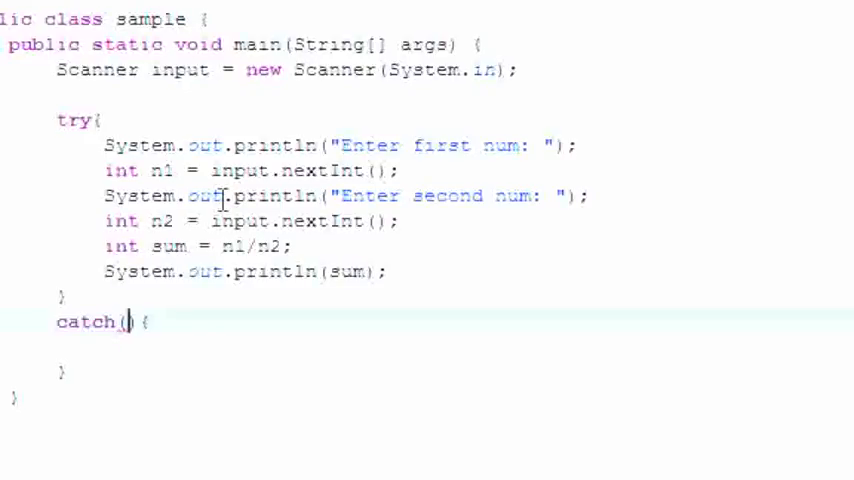
pyautogui.write('Exception e')
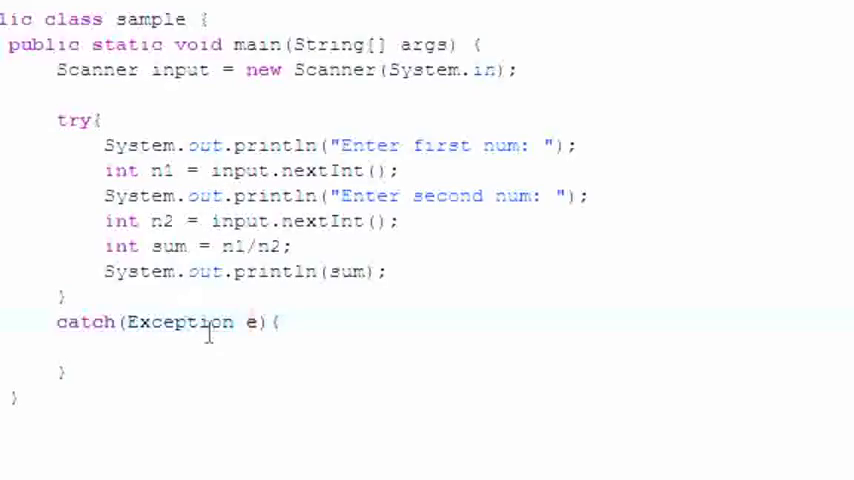
pyautogui.doubleClick(180, 322)
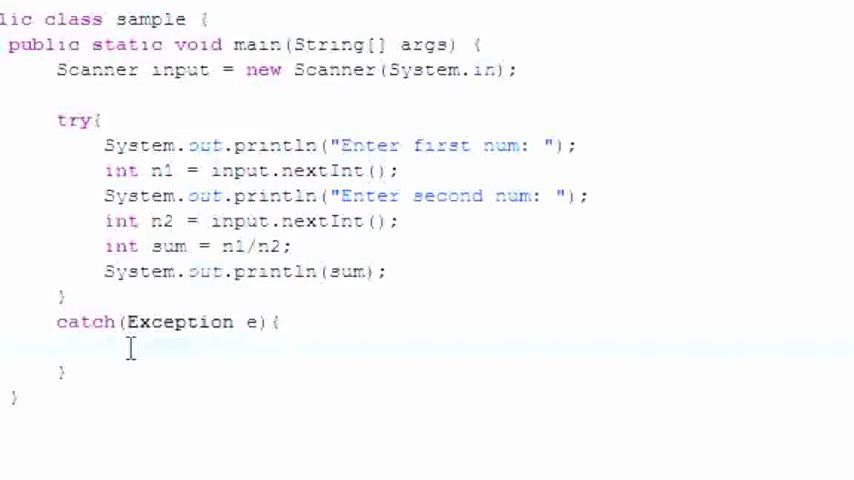
# Retype the catch declaration so it reads 'catch(Exception e)'.
pyautogui.click(108, 348)
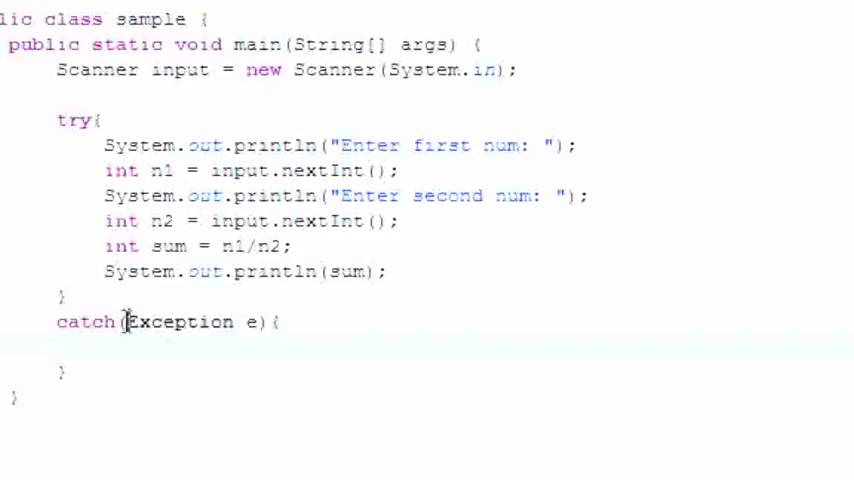
pyautogui.doubleClick(178, 320)
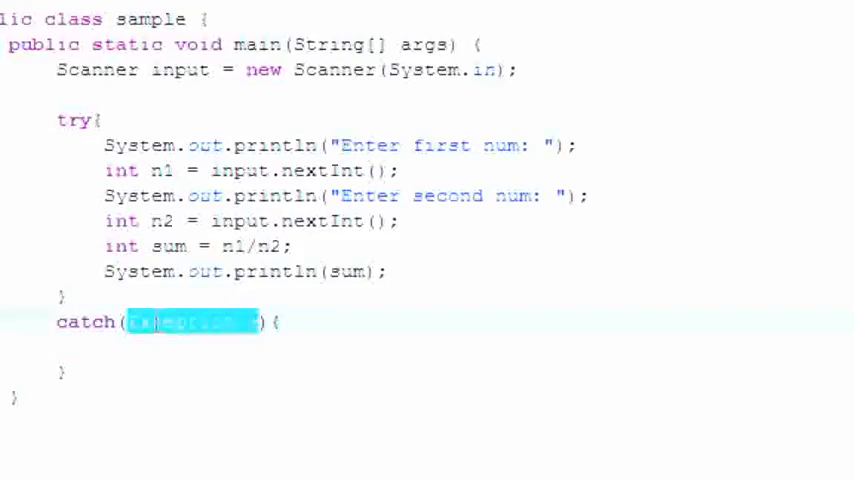
pyautogui.write('Exception e')
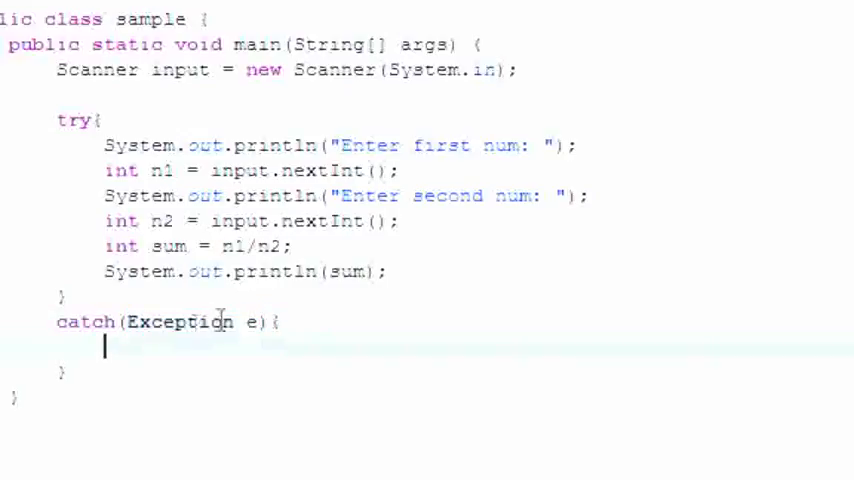
pyautogui.doubleClick(180, 322)
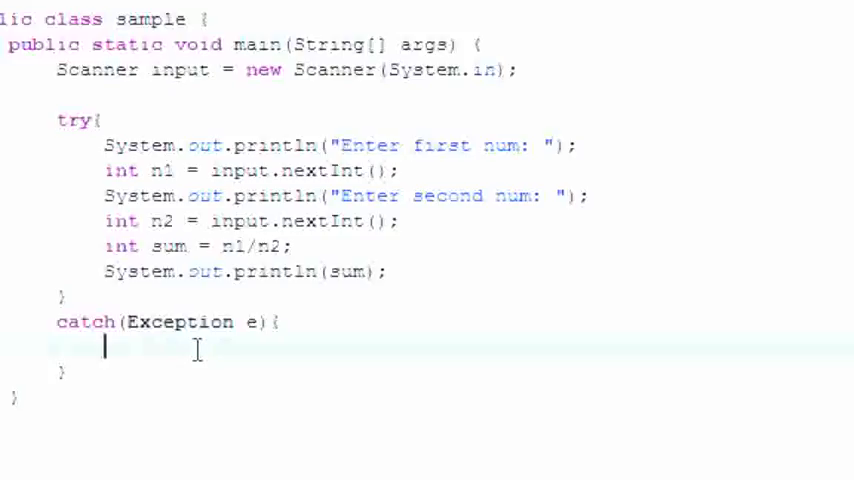
pyautogui.moveTo(244, 322)
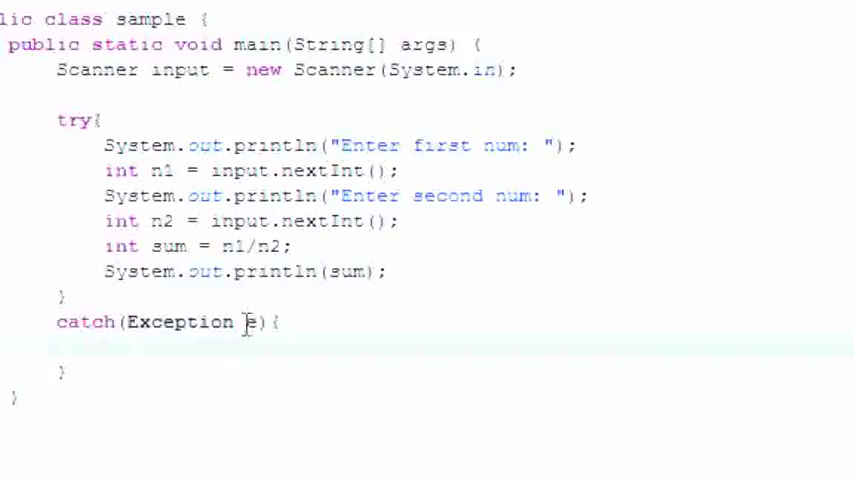
pyautogui.doubleClick(248, 322)
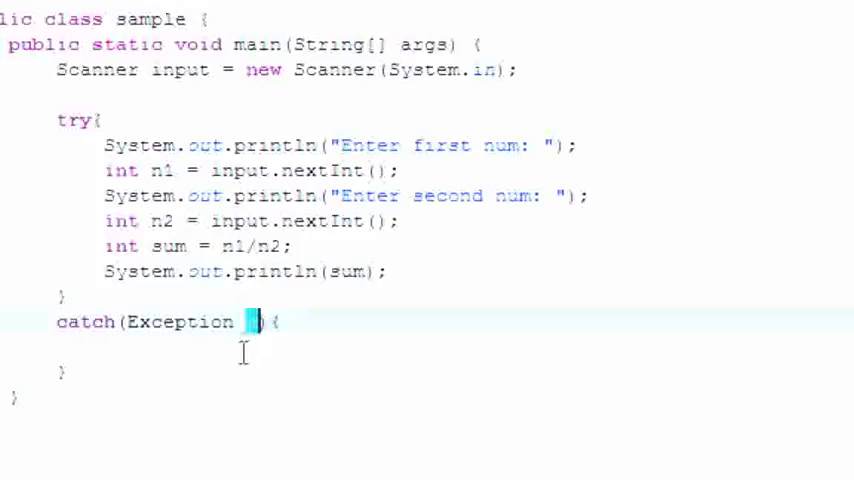
pyautogui.write('e')
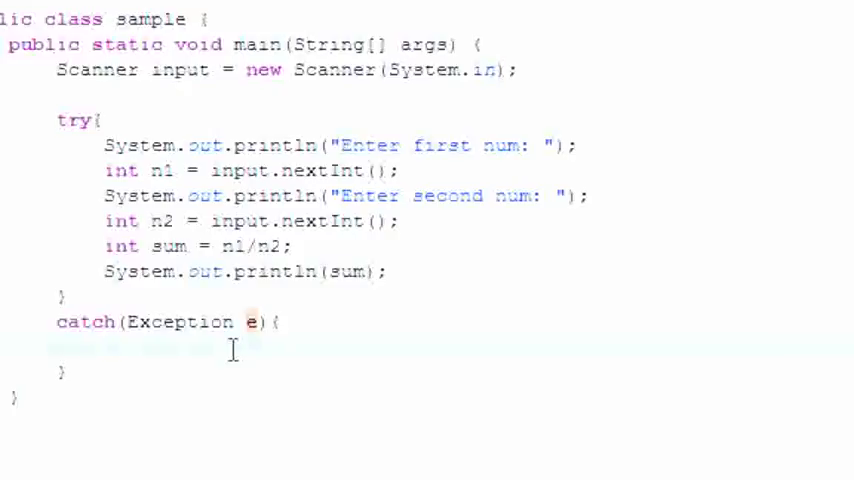
# Make the catch block print "You cant do that" and run the program again.
pyautogui.write('System.out.println("");')
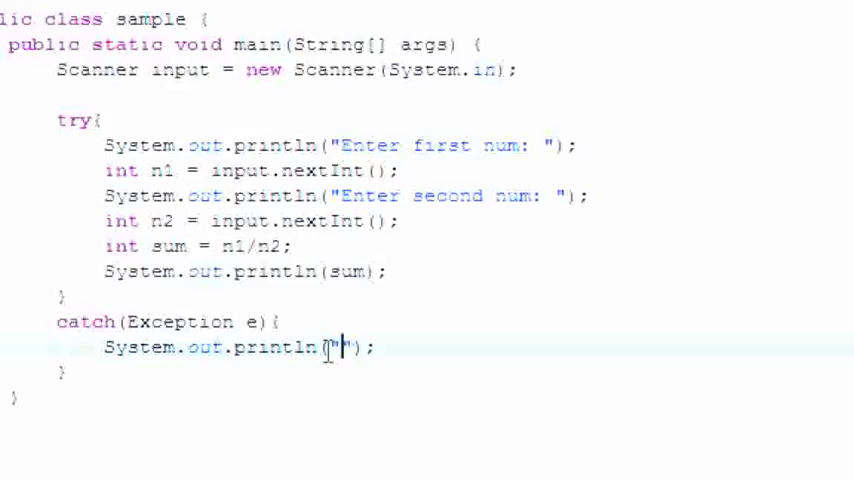
pyautogui.write('You canty dsc')
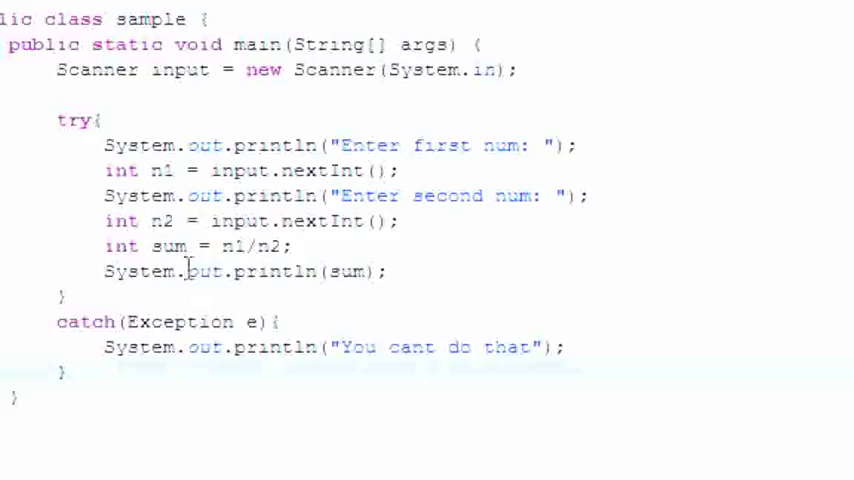
pyautogui.moveTo(104, 144); pyautogui.dragTo(388, 272)
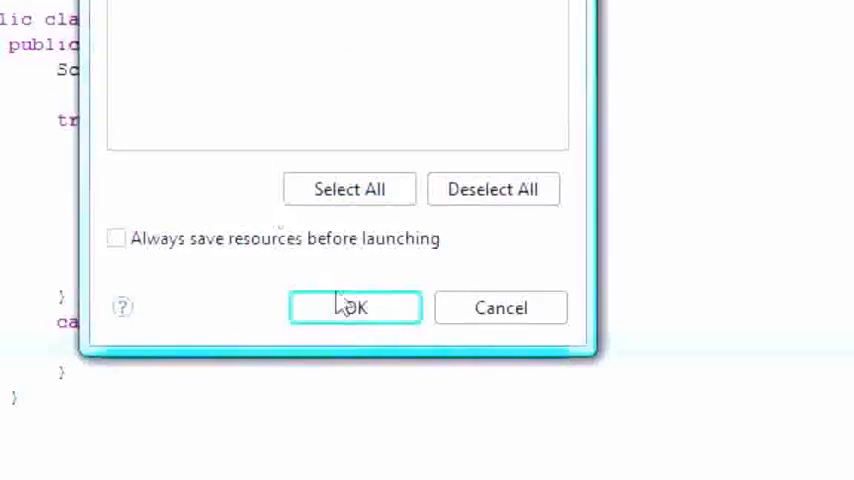
pyautogui.click(356, 308)
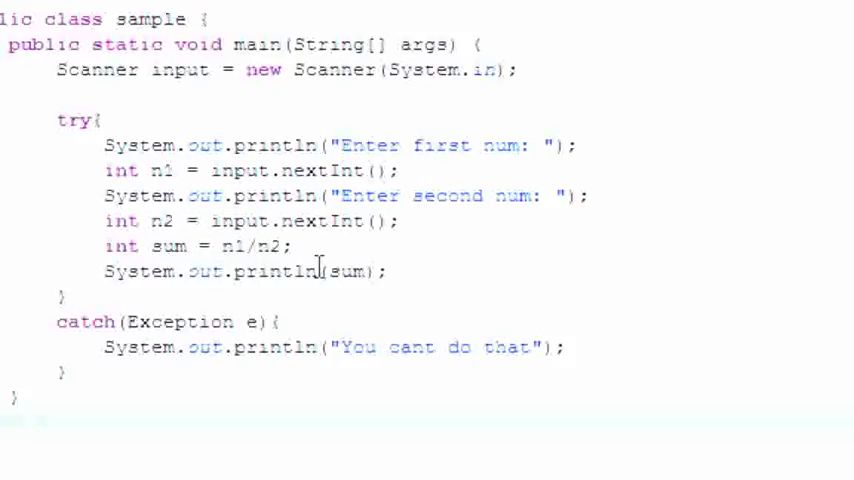
pyautogui.moveTo(310, 270)
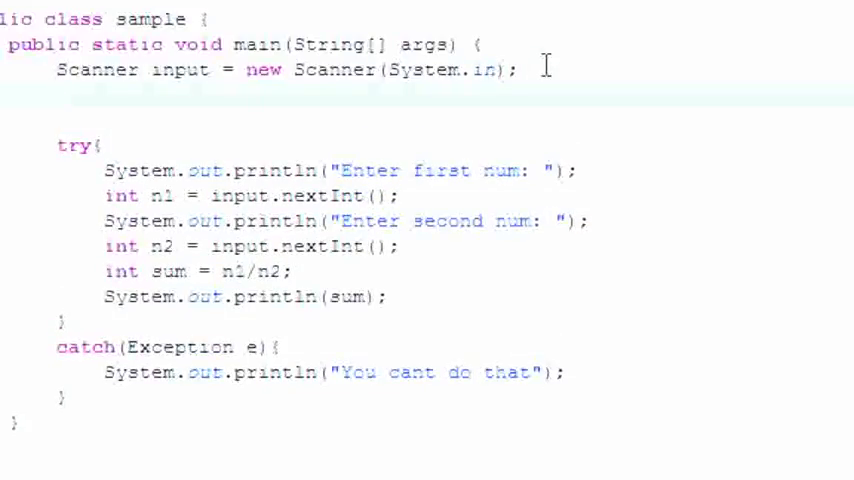
# Declare 'int x = 1;' below the Scanner and open a 'do' block before the try.
pyautogui.write('int')
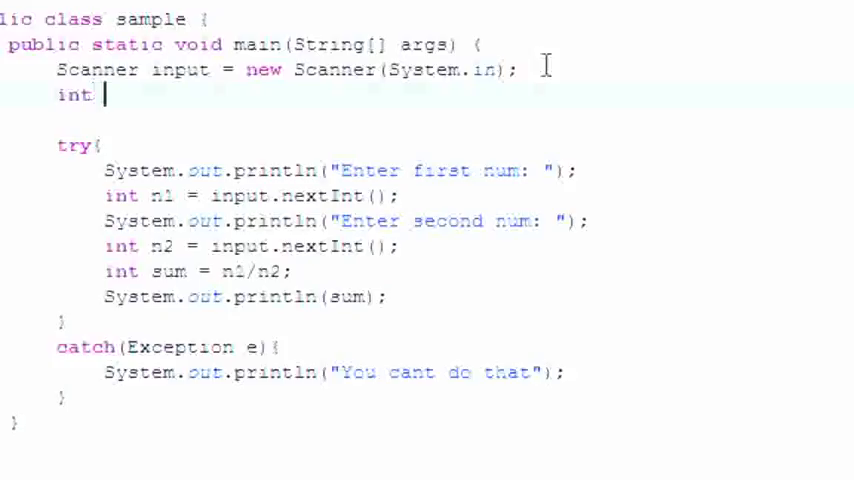
pyautogui.write('x = 1;')
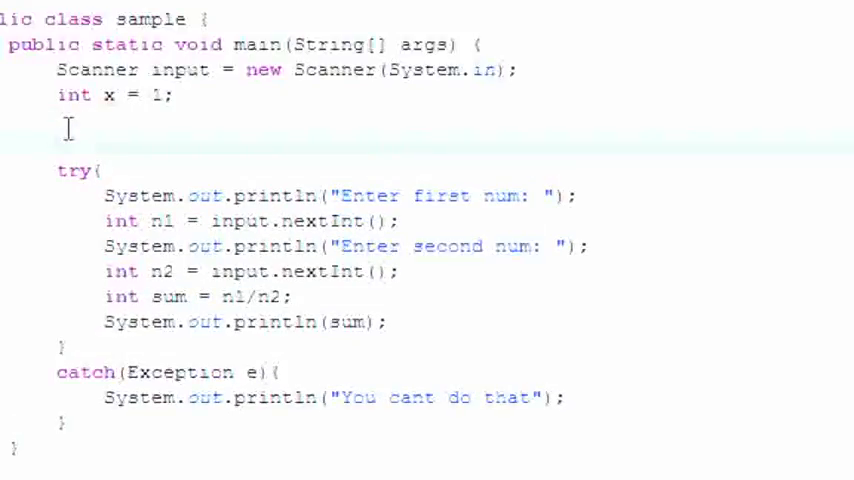
pyautogui.write('do{')
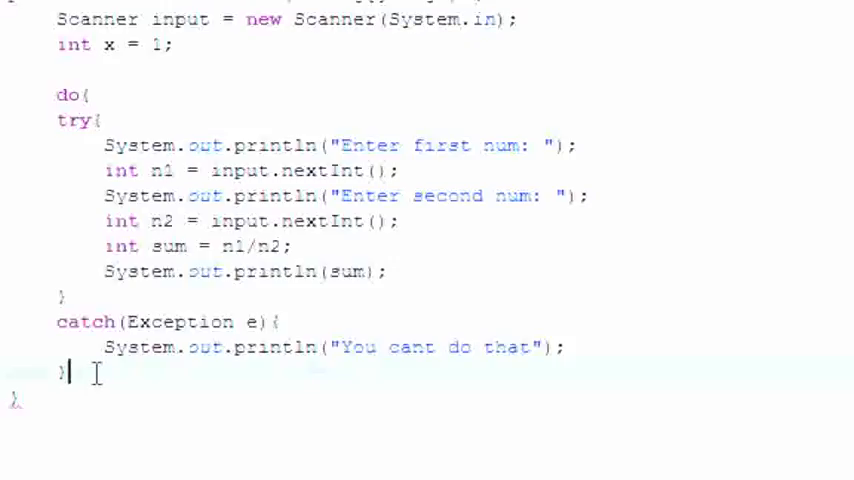
# Close the do block with 'while(x==1);' after the catch's closing brace.
pyautogui.press('enter')
pyautogui.write('}')
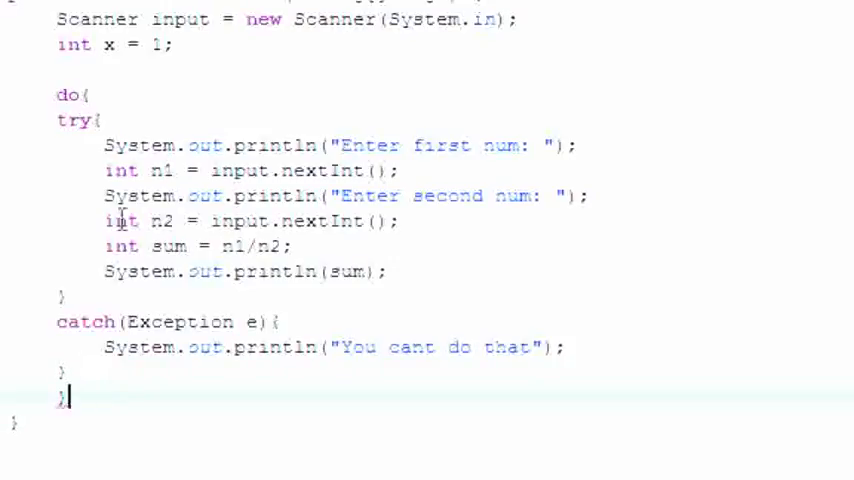
pyautogui.write('while')
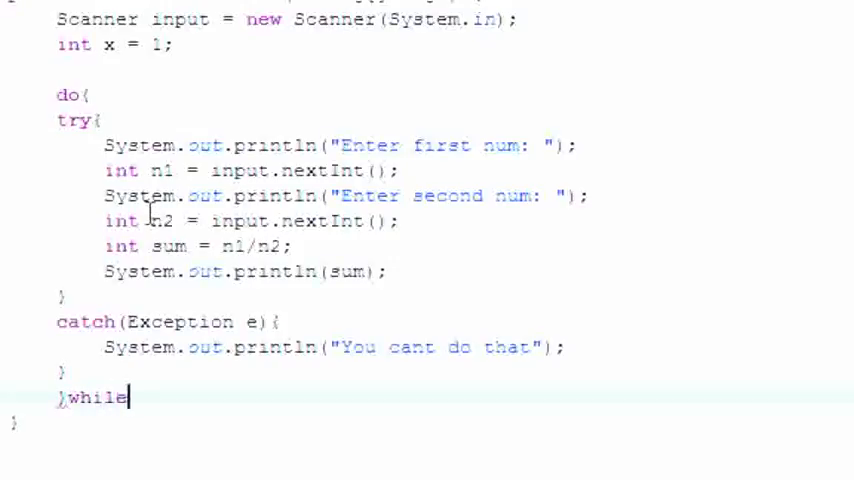
pyautogui.write('(')
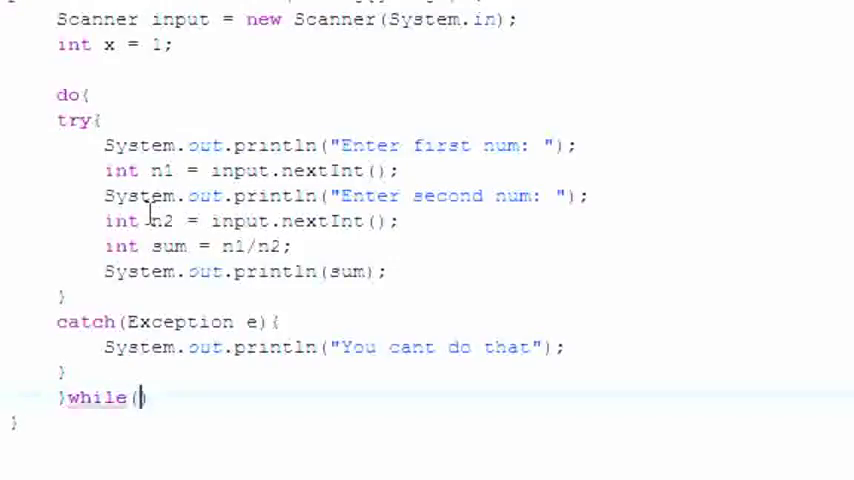
pyautogui.write('x==')
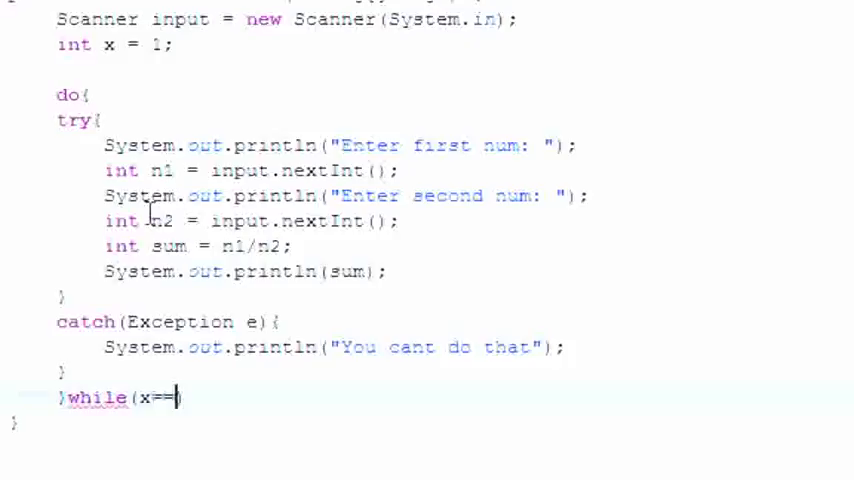
pyautogui.write('1')
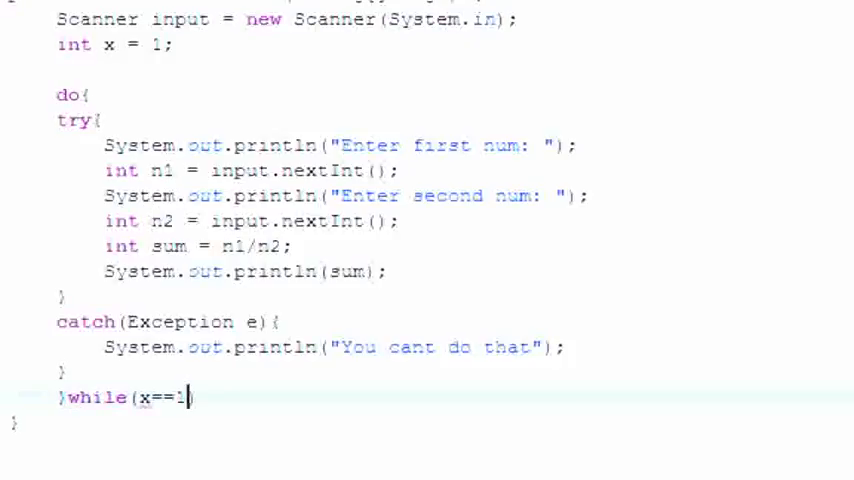
pyautogui.moveTo(148, 212)
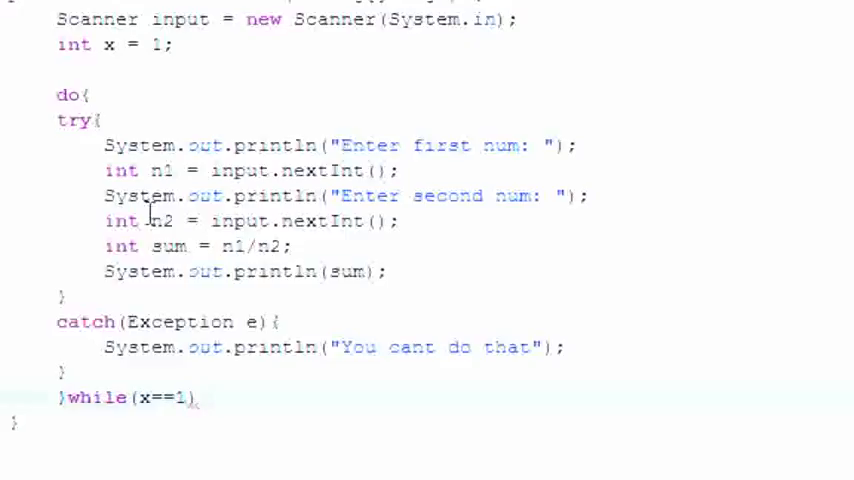
pyautogui.write(';')
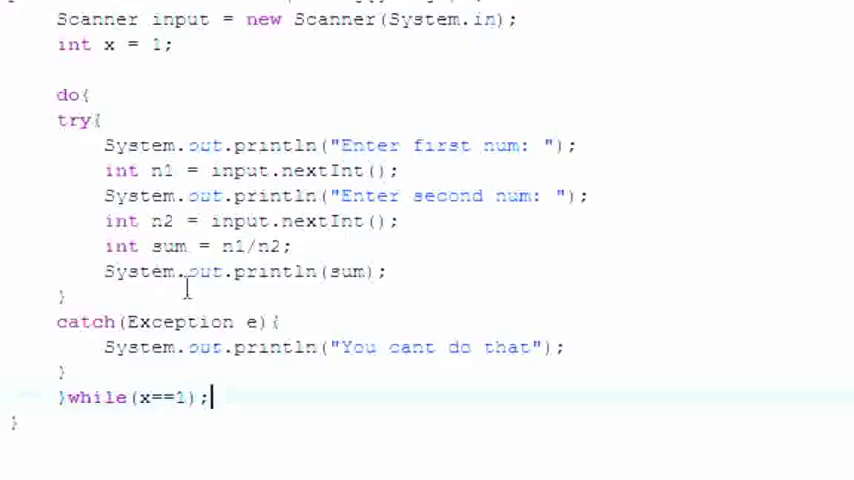
pyautogui.doubleClick(156, 396)
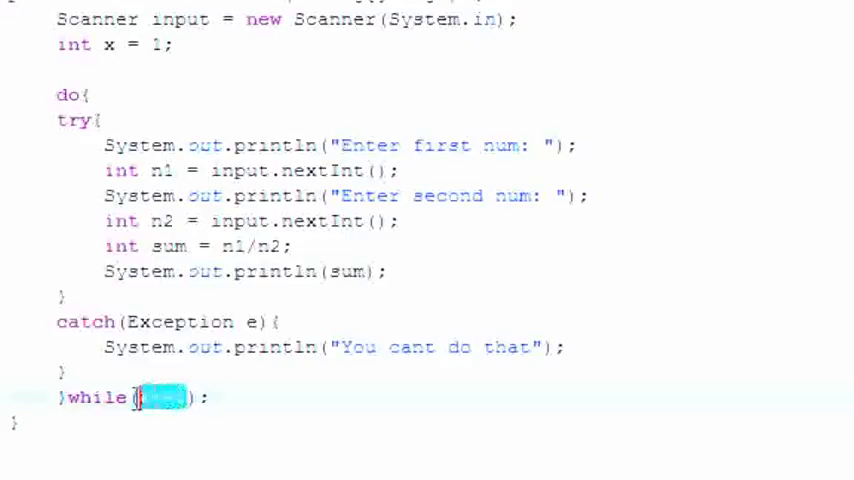
pyautogui.write('x==1')
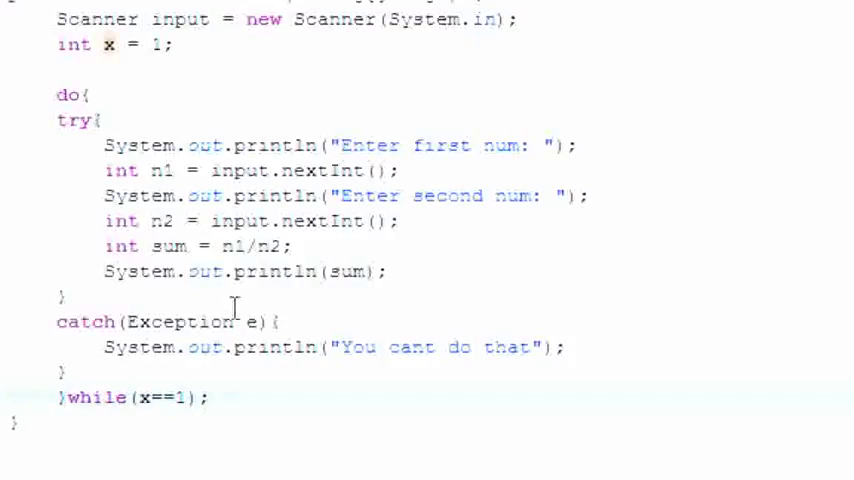
# Set 'x=2;' after println(sum) so the loop exits on valid input.
pyautogui.moveTo(110, 144); pyautogui.dragTo(290, 246)
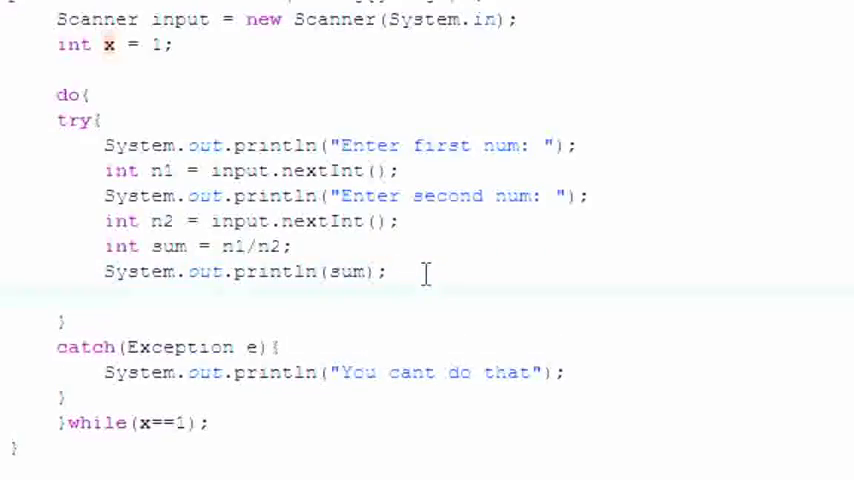
pyautogui.write('x=2;')
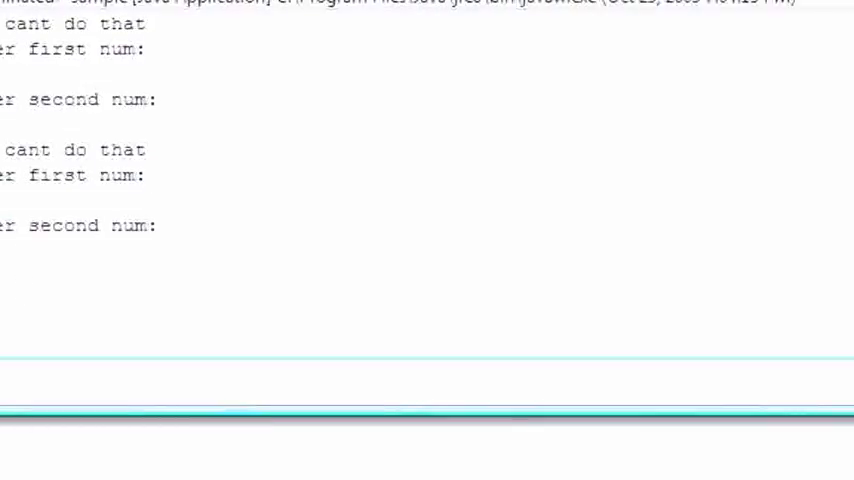
pyautogui.moveTo(224, 204)
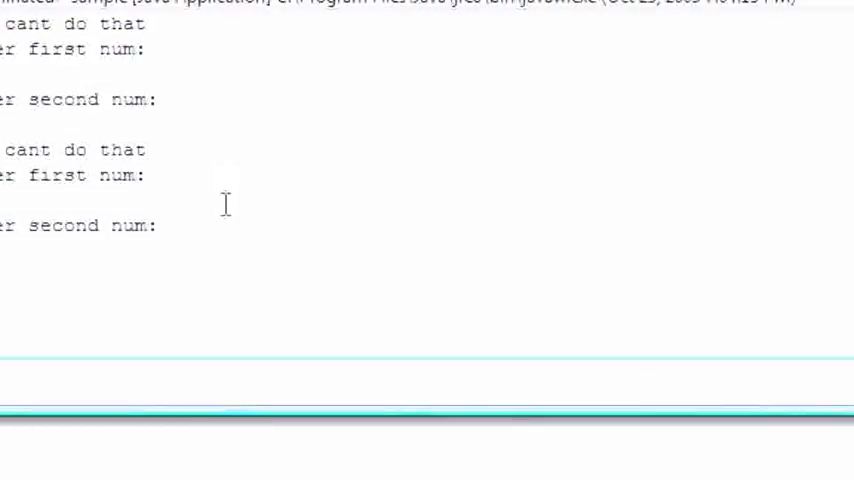
pyautogui.moveTo(216, 196)
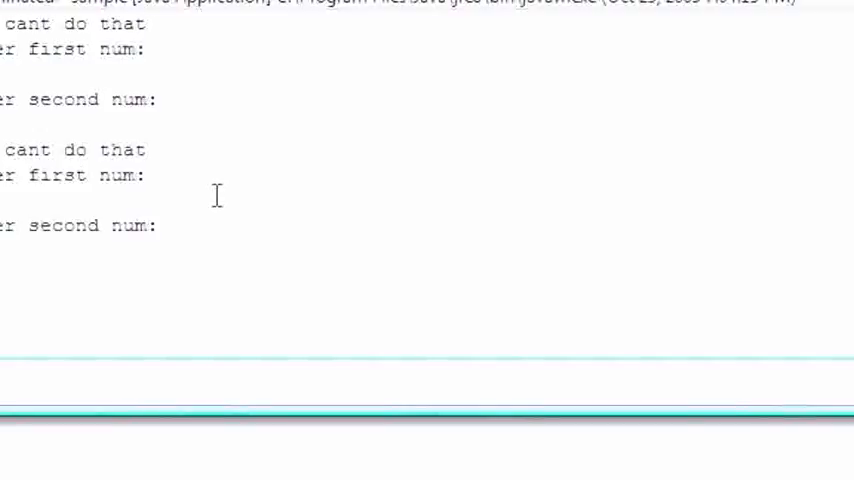
pyautogui.moveTo(190, 180)
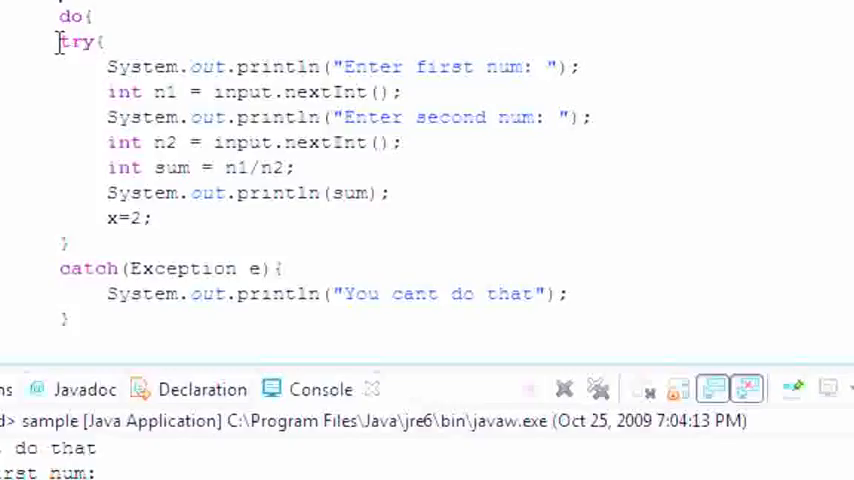
pyautogui.moveTo(60, 40); pyautogui.dragTo(276, 192)
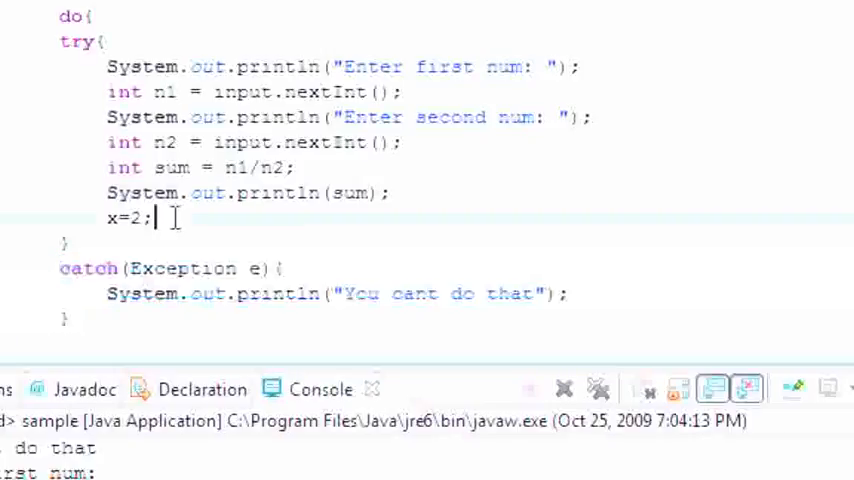
pyautogui.doubleClick(124, 218)
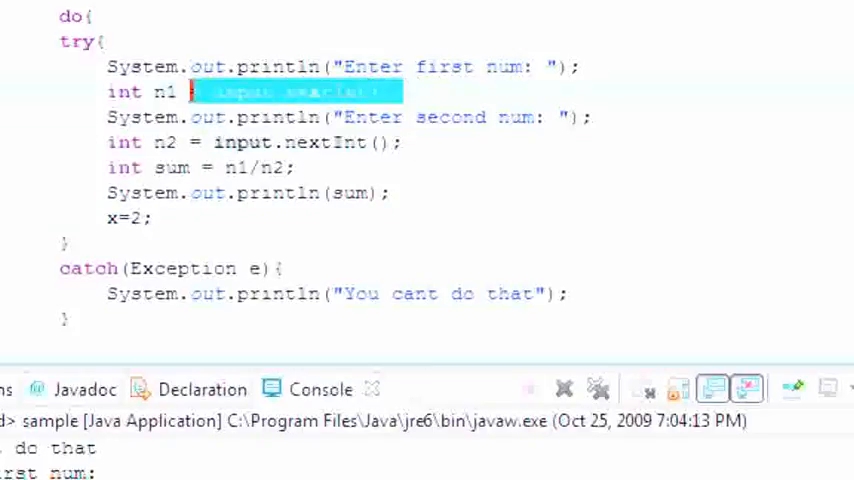
pyautogui.write('input.nextInt();')
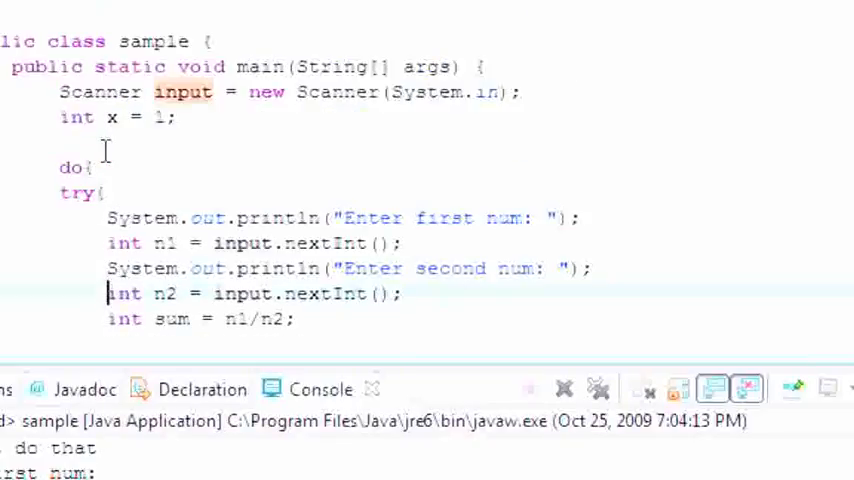
pyautogui.scroll(-3)
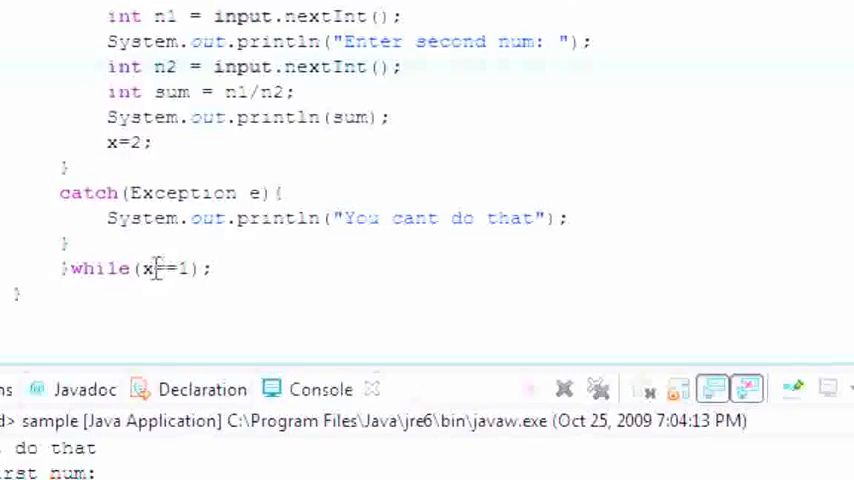
pyautogui.doubleClick(170, 268)
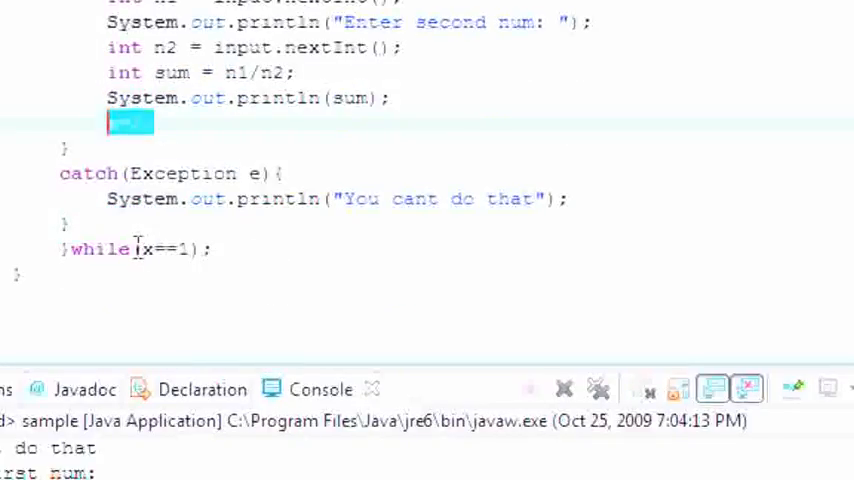
pyautogui.write('x=2;')
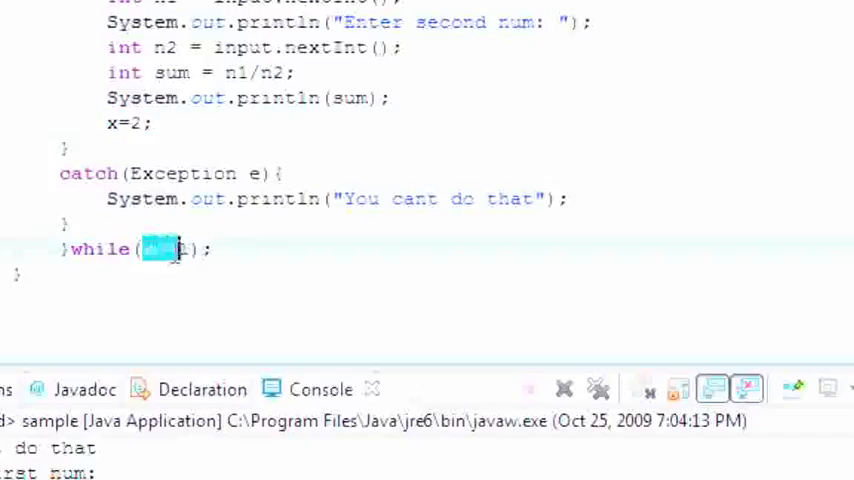